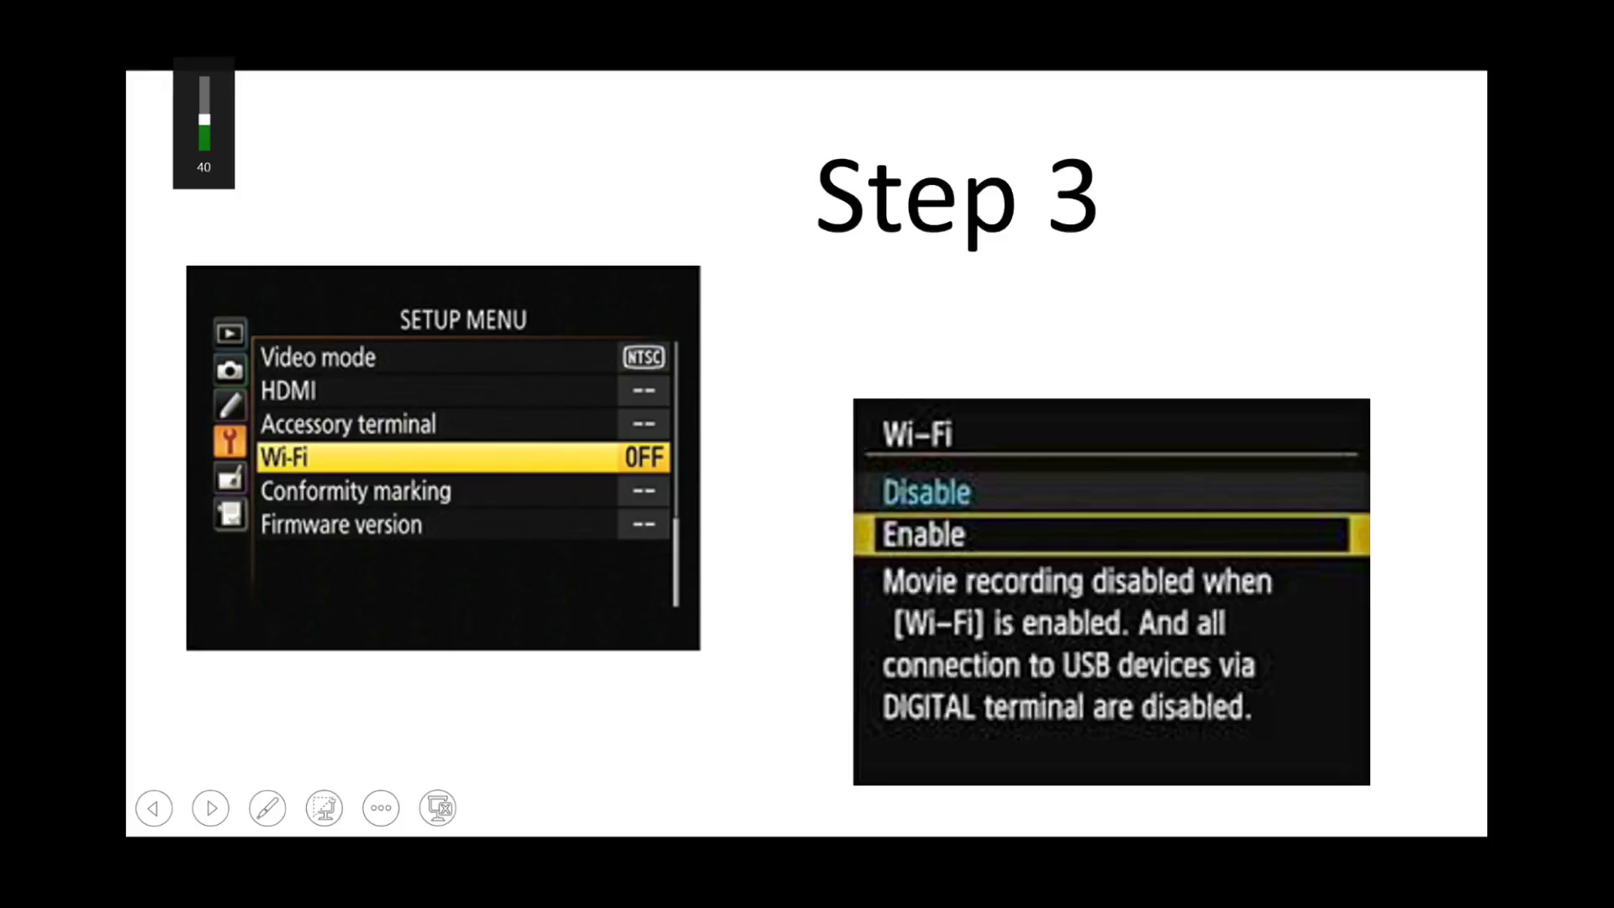
Step: Advance the slideshow to Step 4, showing the phone joined to the camera's Wi-Fi network
click(210, 807)
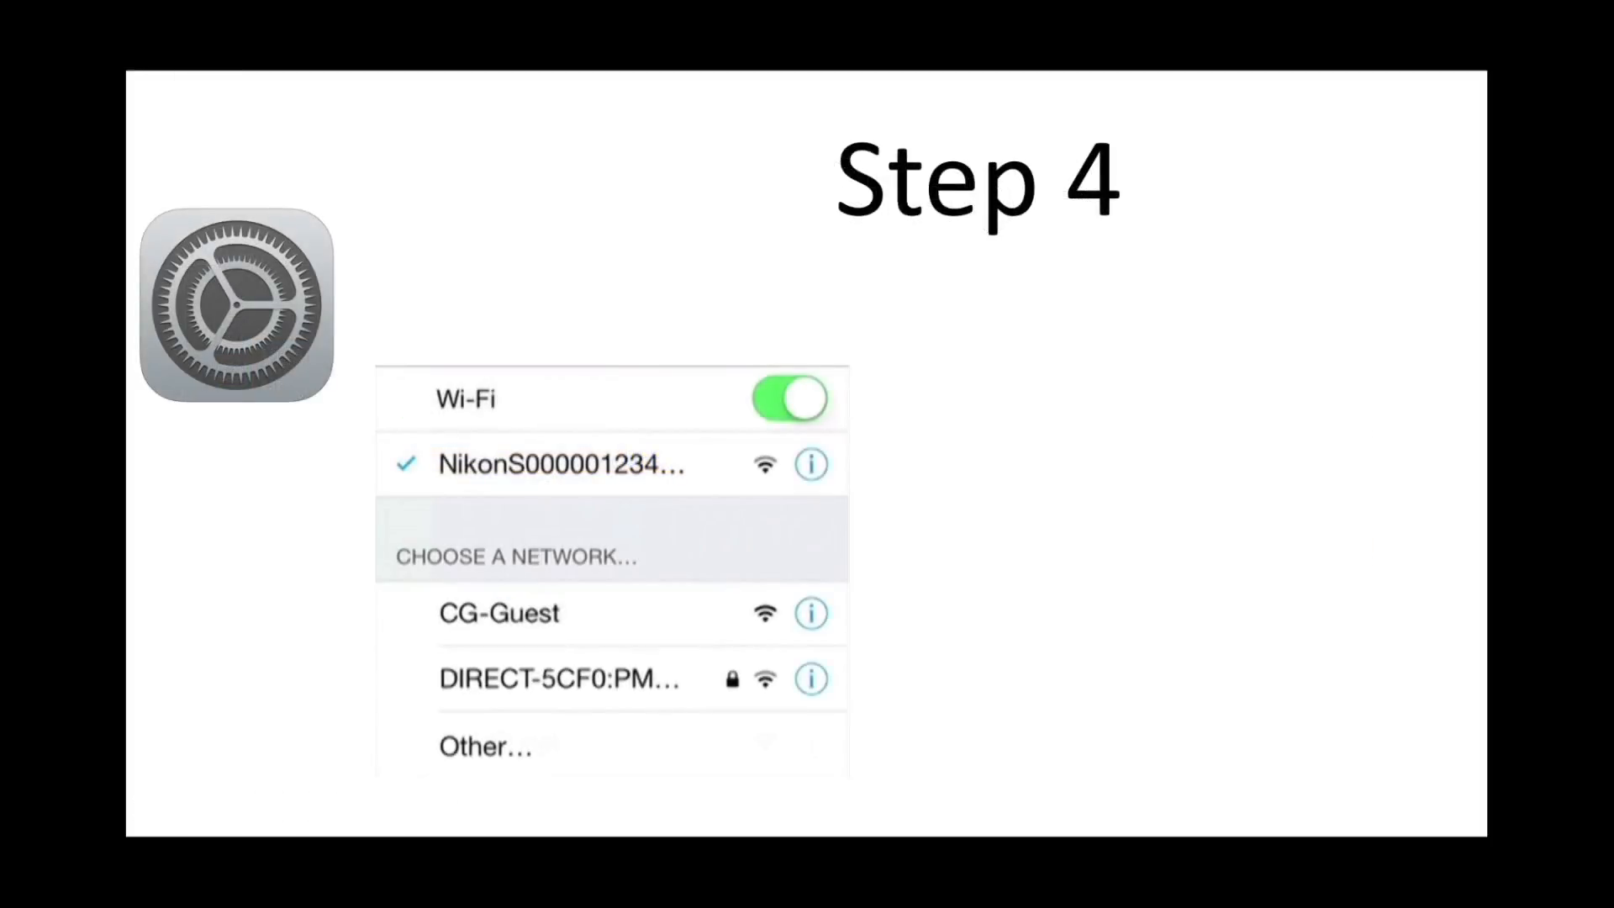